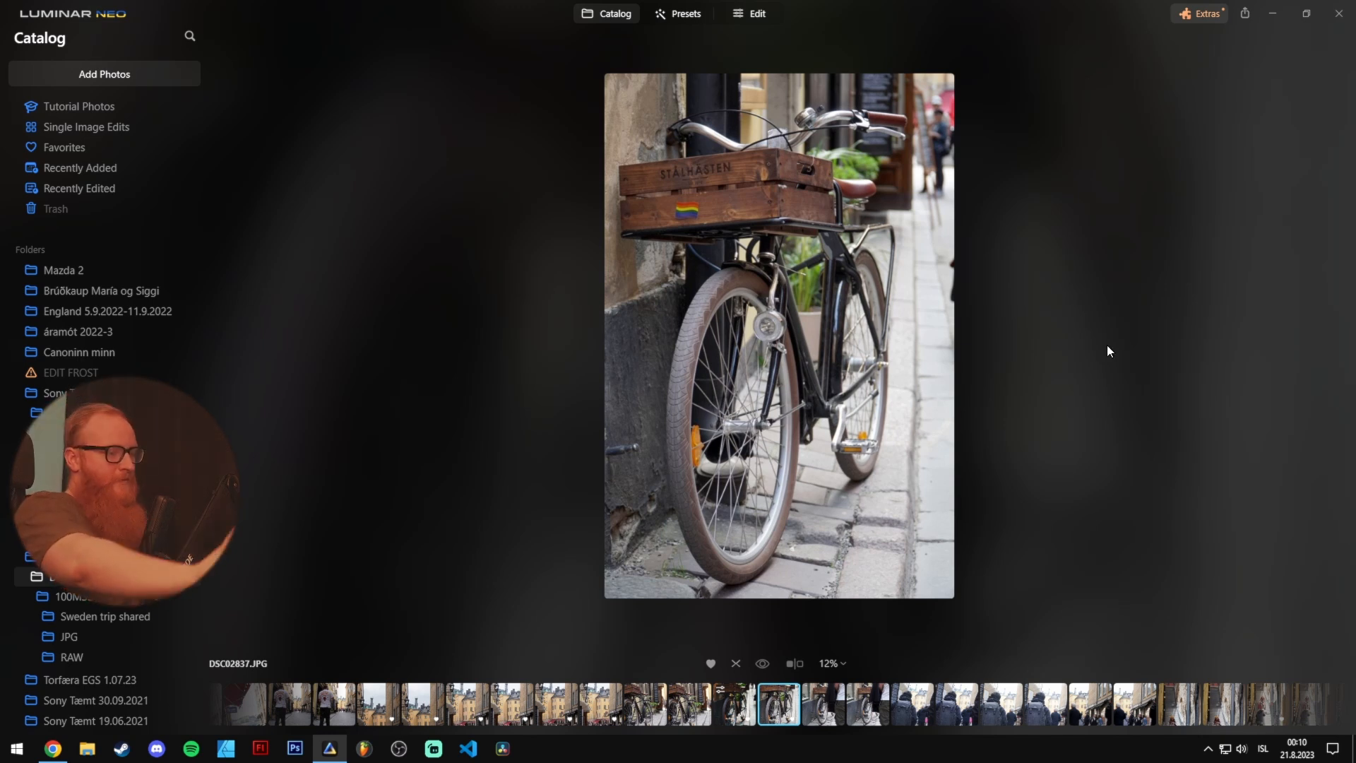
mouse_move(1189, 411)
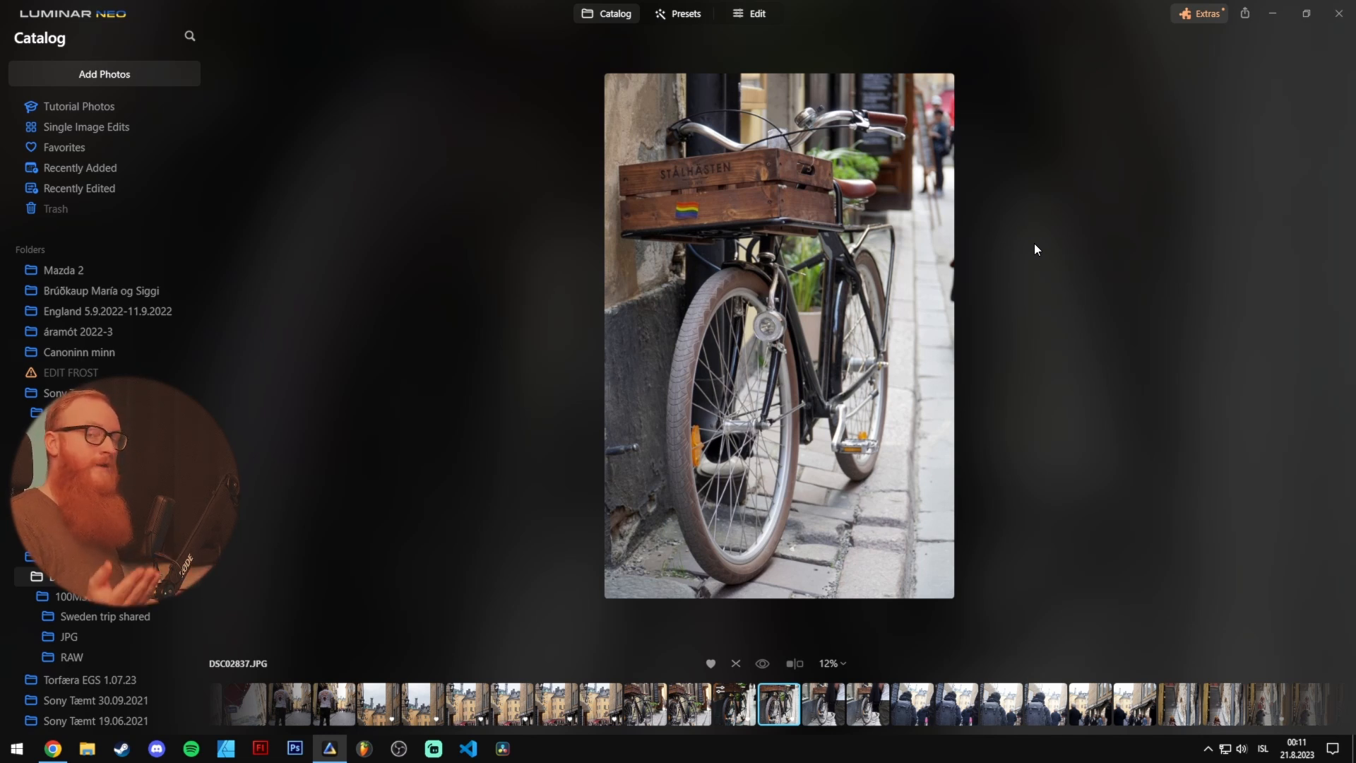
mouse_move(1006, 344)
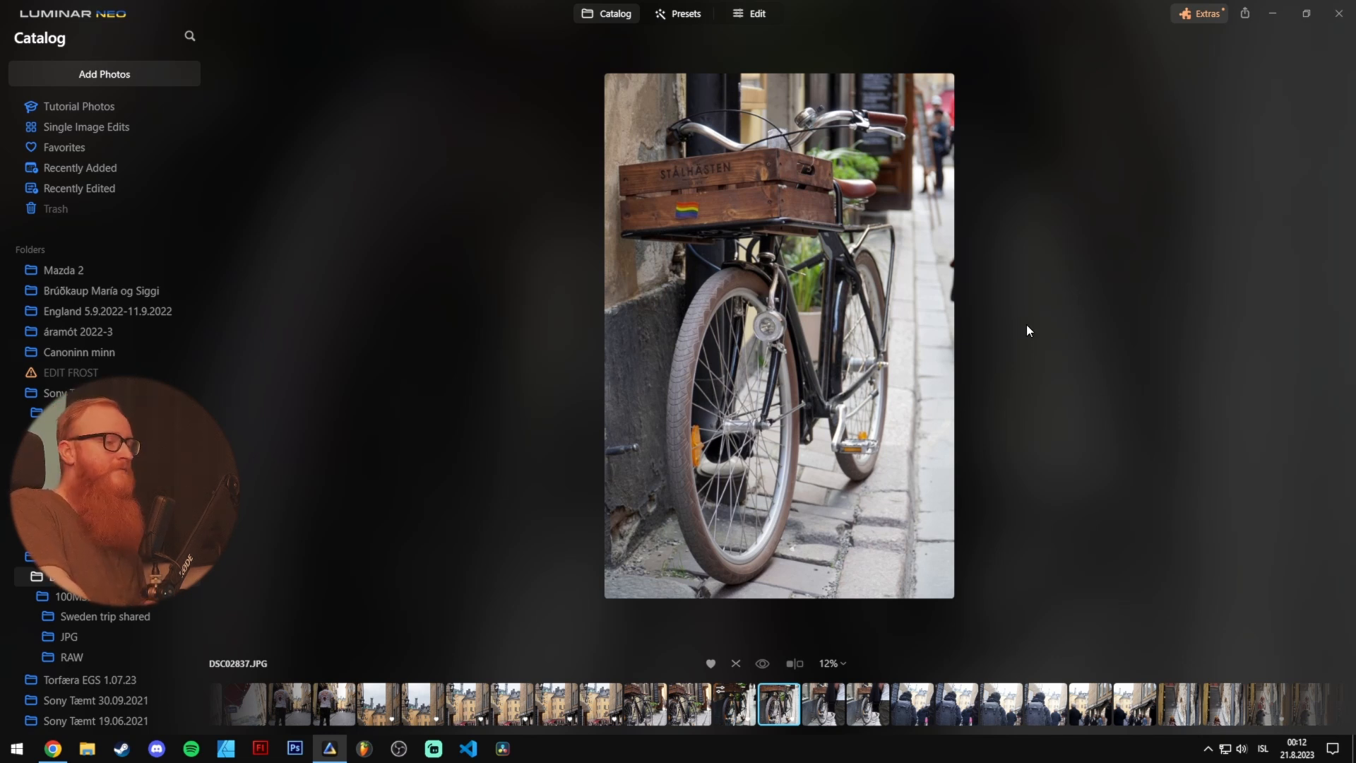
Open the edited, darker bicycle photo in the Edit view
left_click(756, 14)
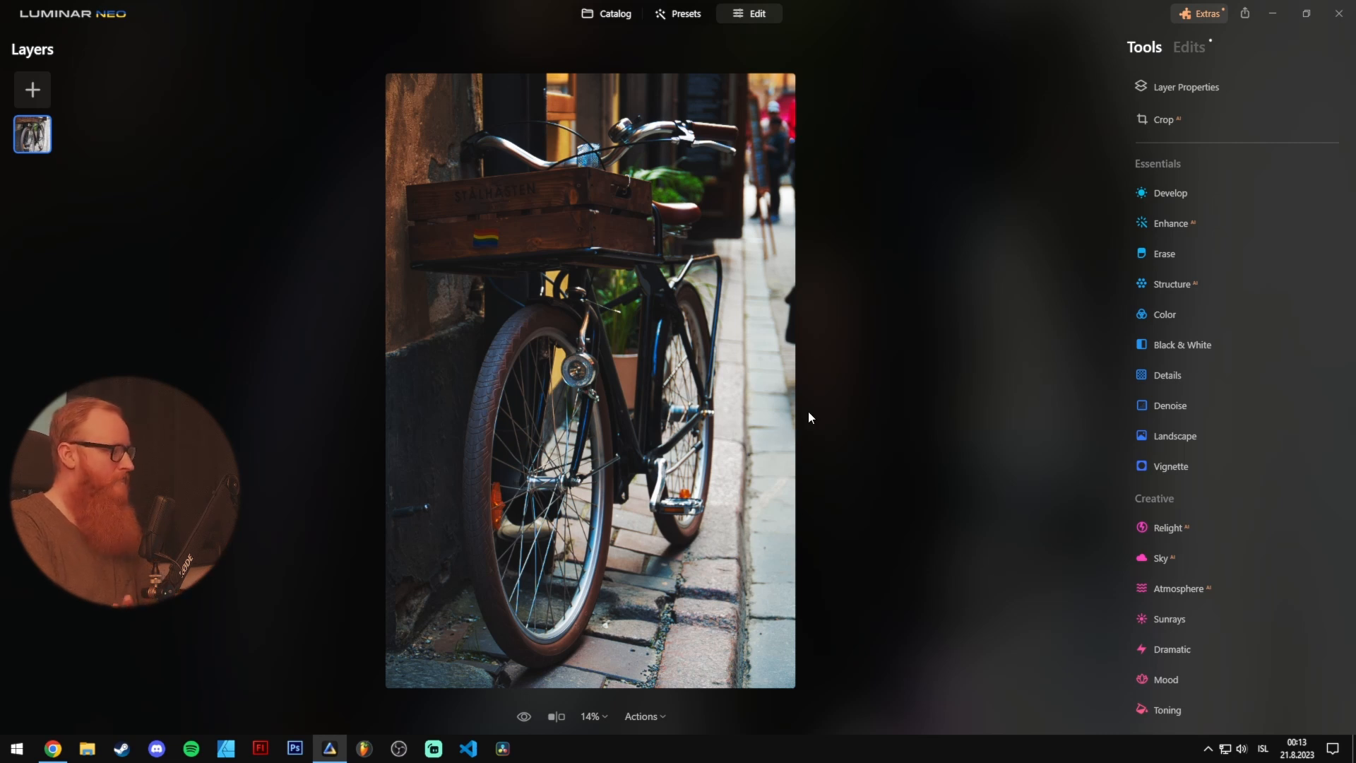
left_click(556, 717)
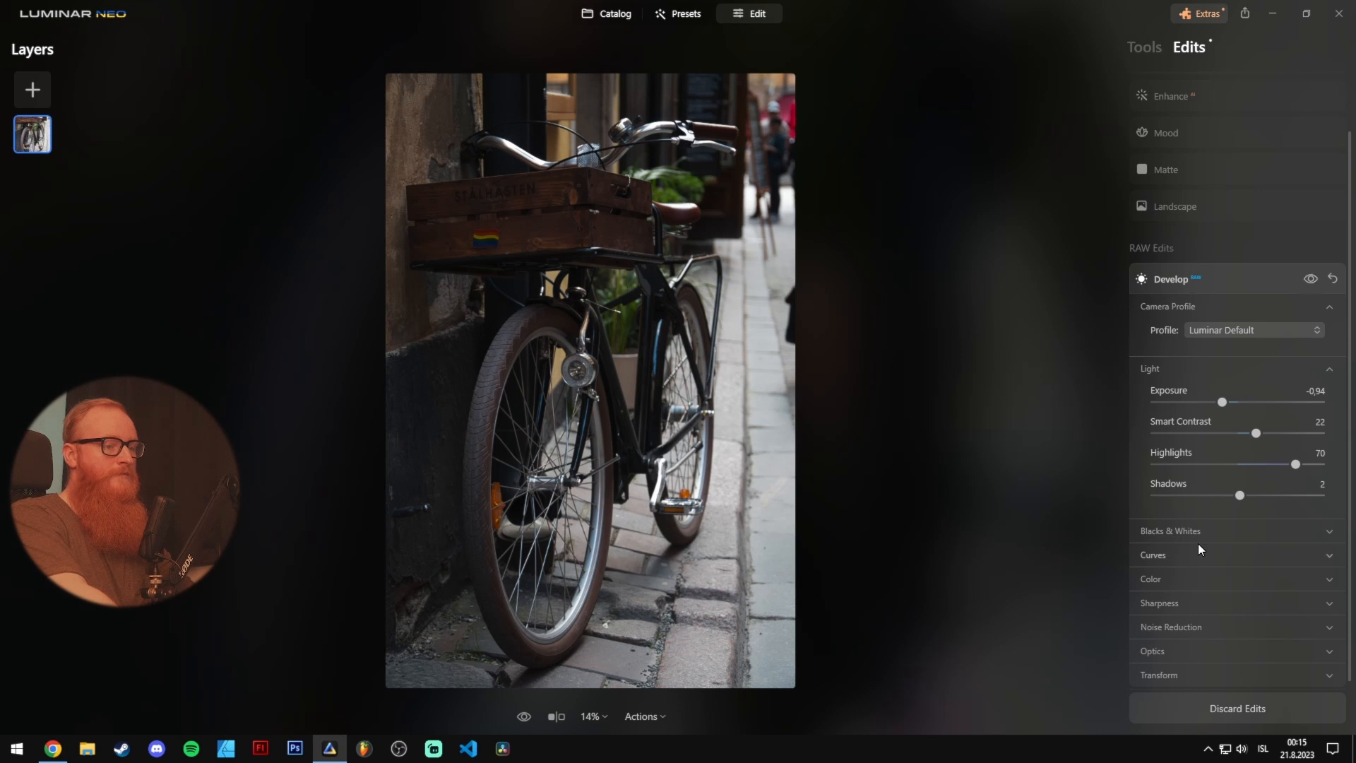
mouse_move(1250, 290)
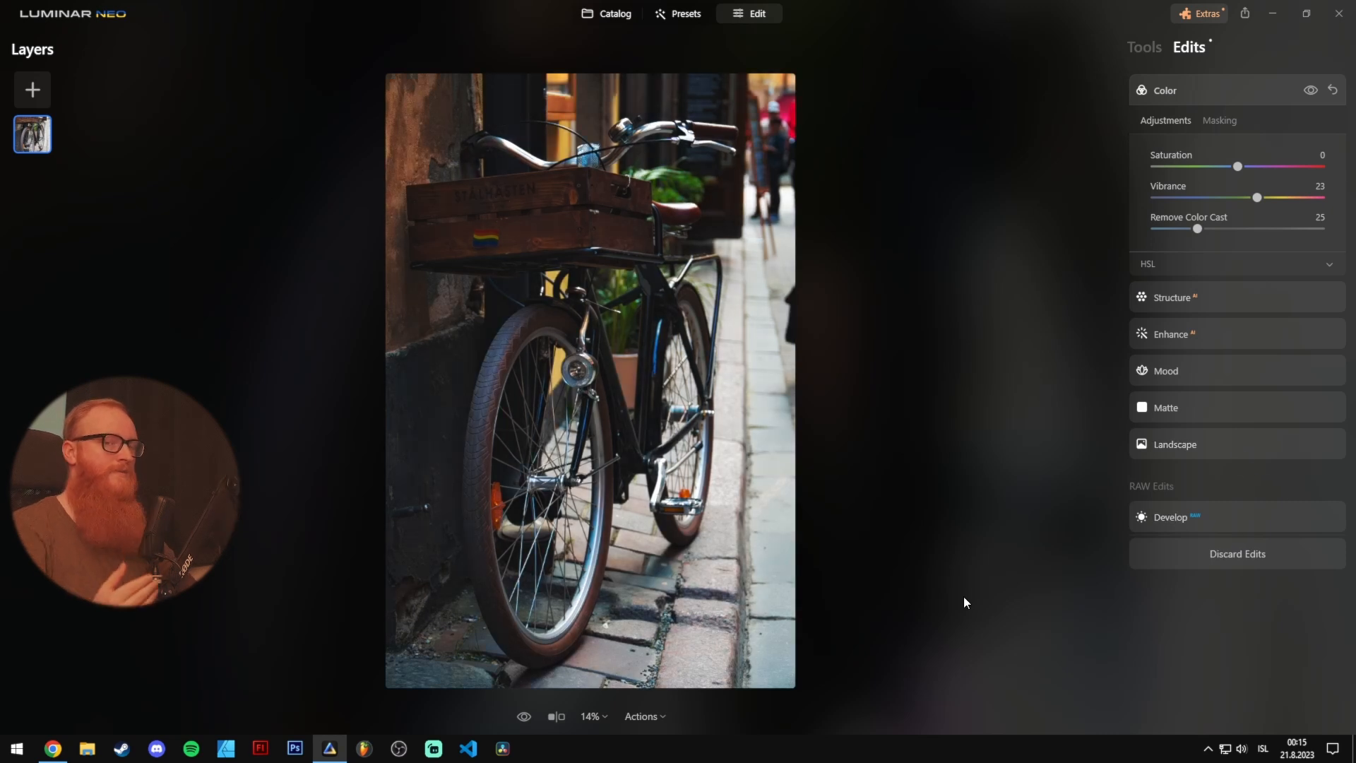
mouse_move(985, 331)
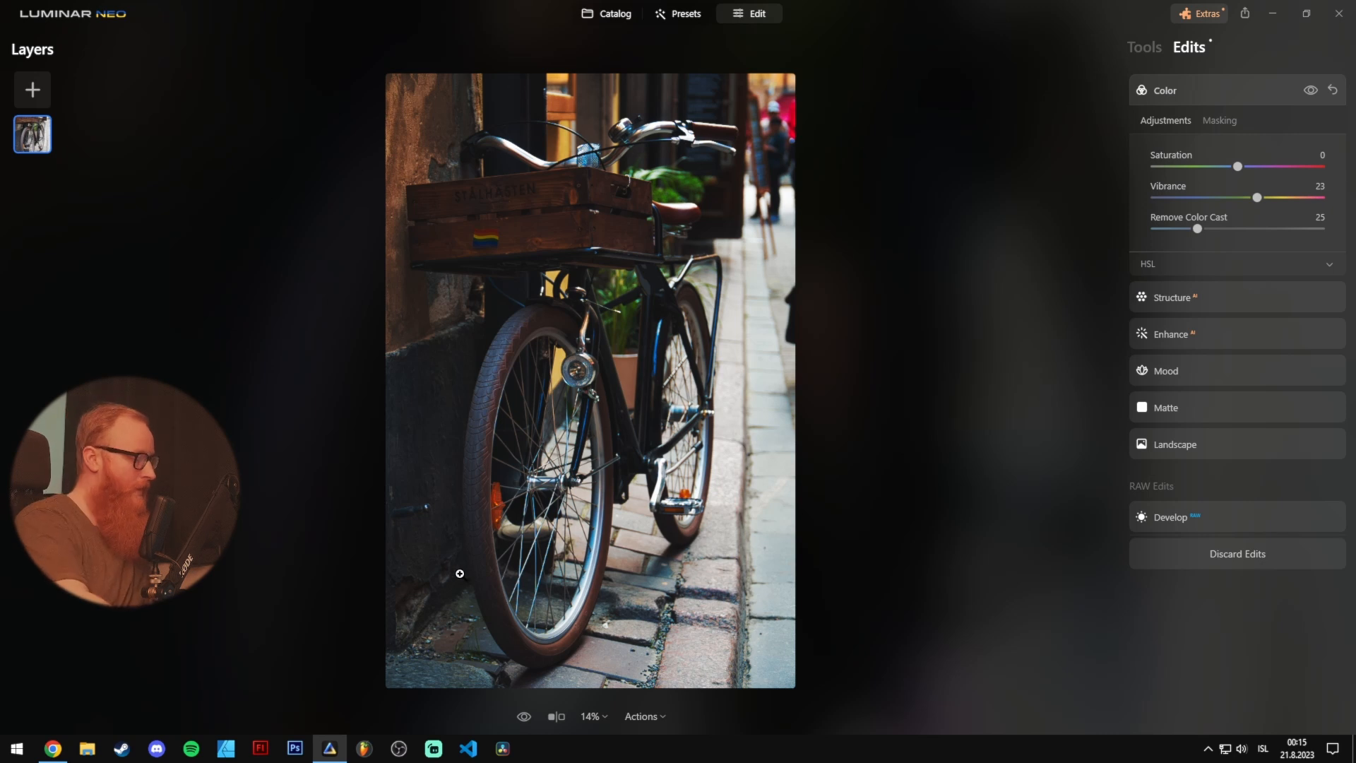
left_click(1145, 48)
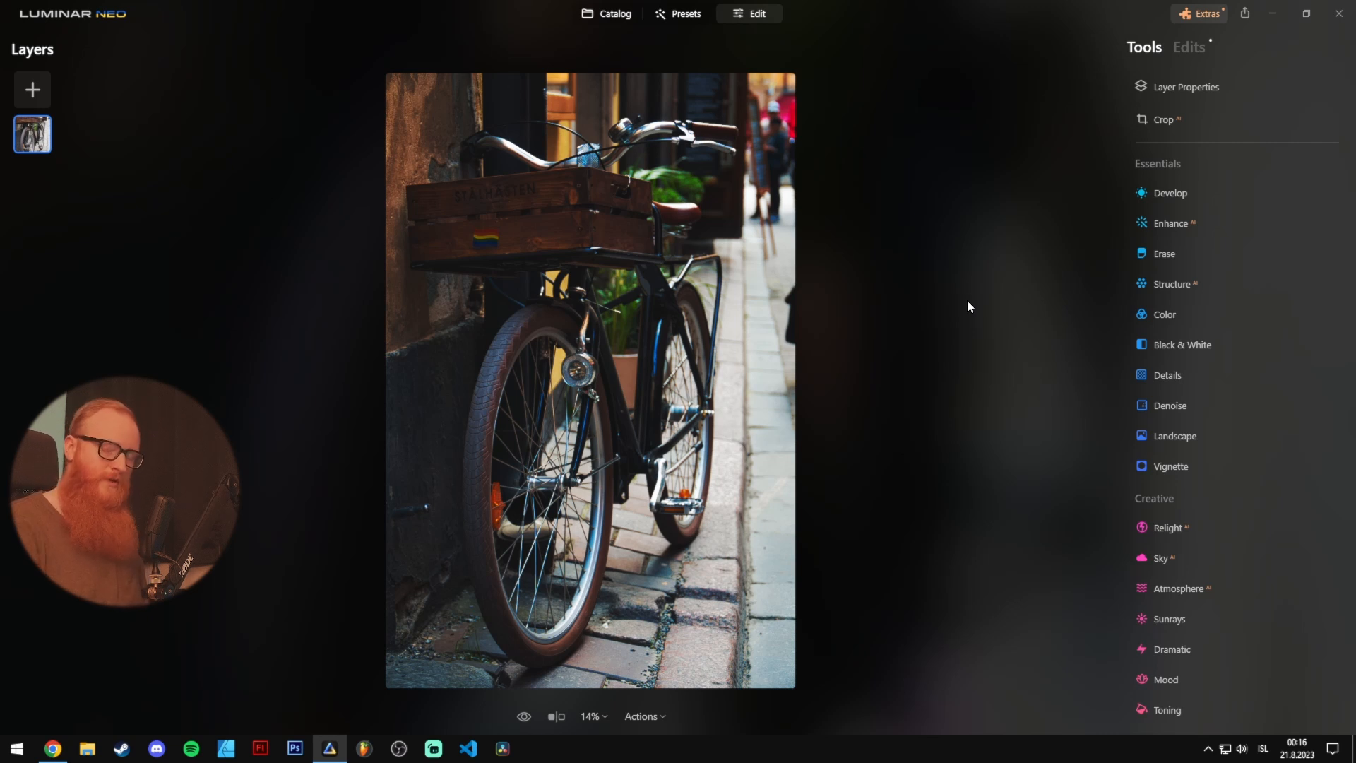
mouse_move(654, 35)
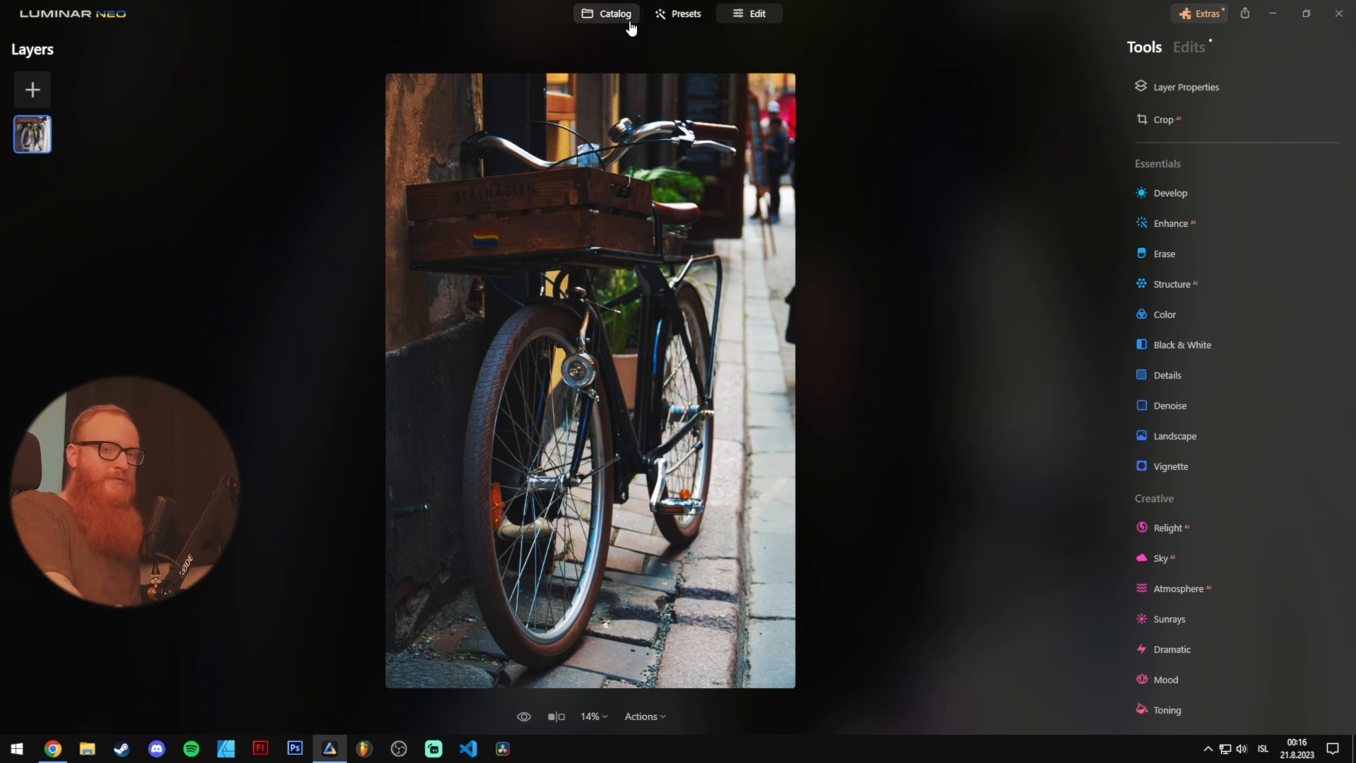
Return to the Catalog and open alley photo DSC02788 for editing
left_click(615, 13)
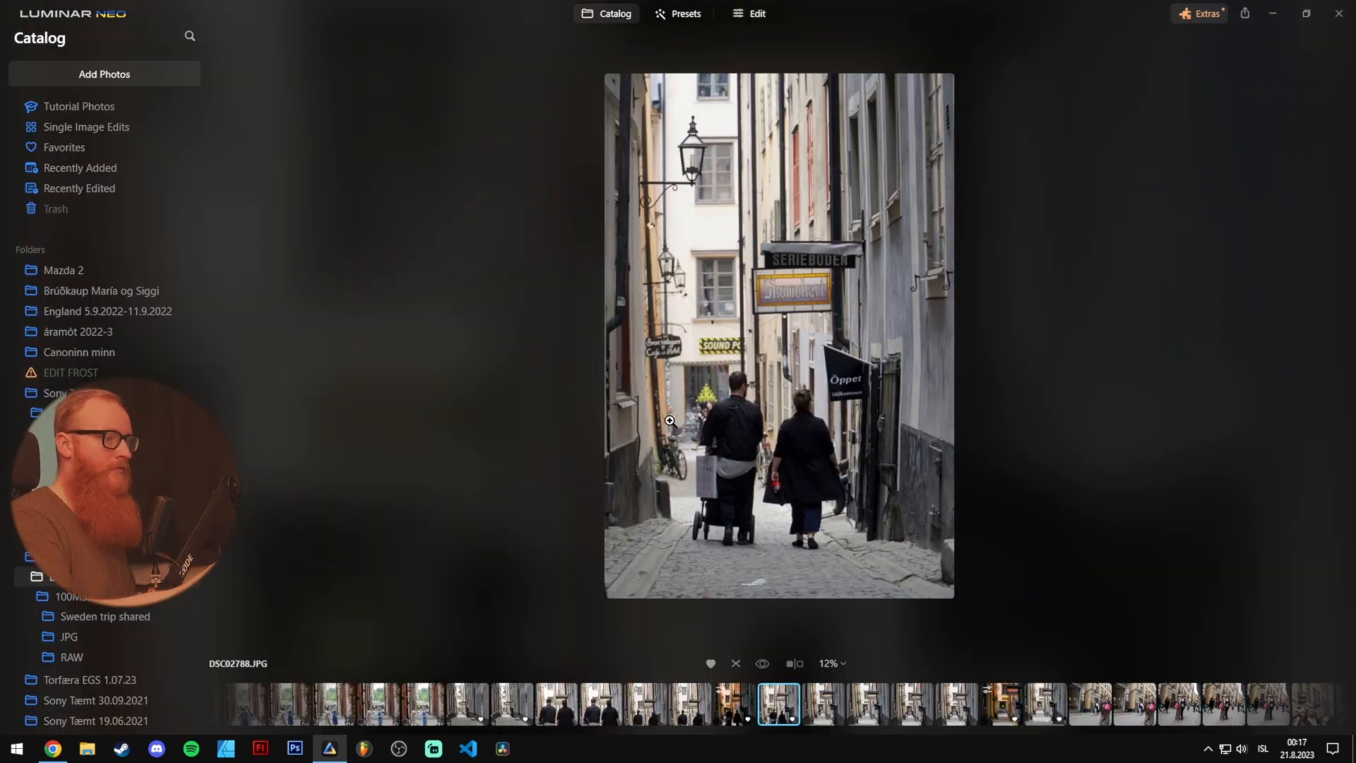
mouse_move(1082, 307)
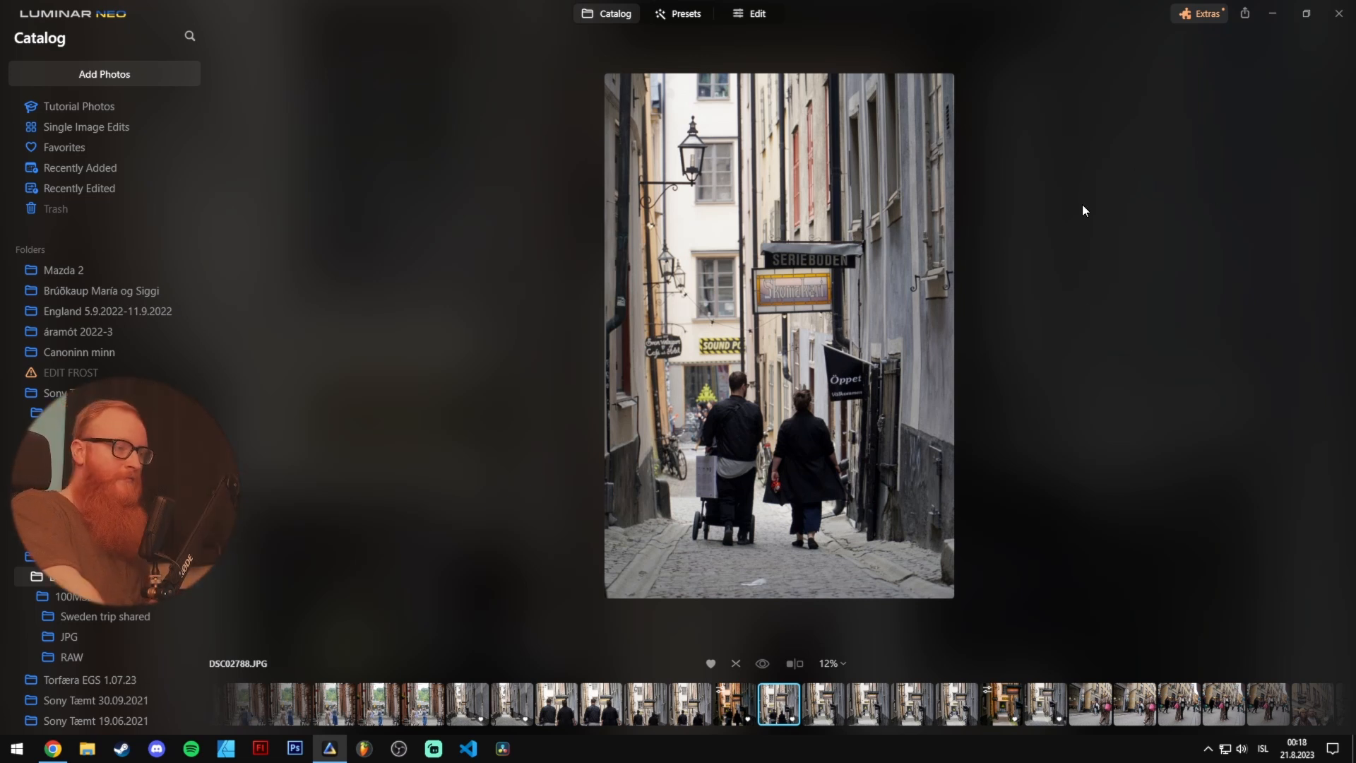
mouse_move(1118, 313)
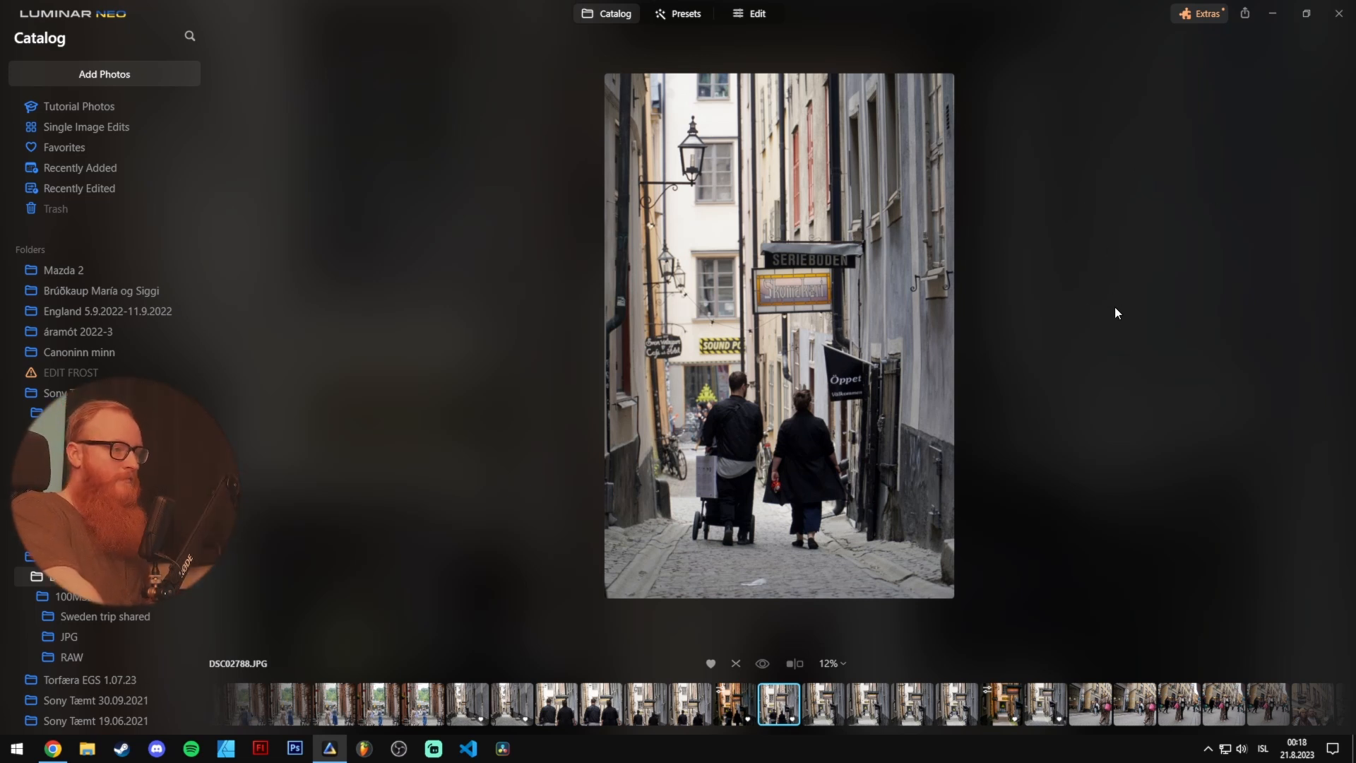
mouse_move(1072, 400)
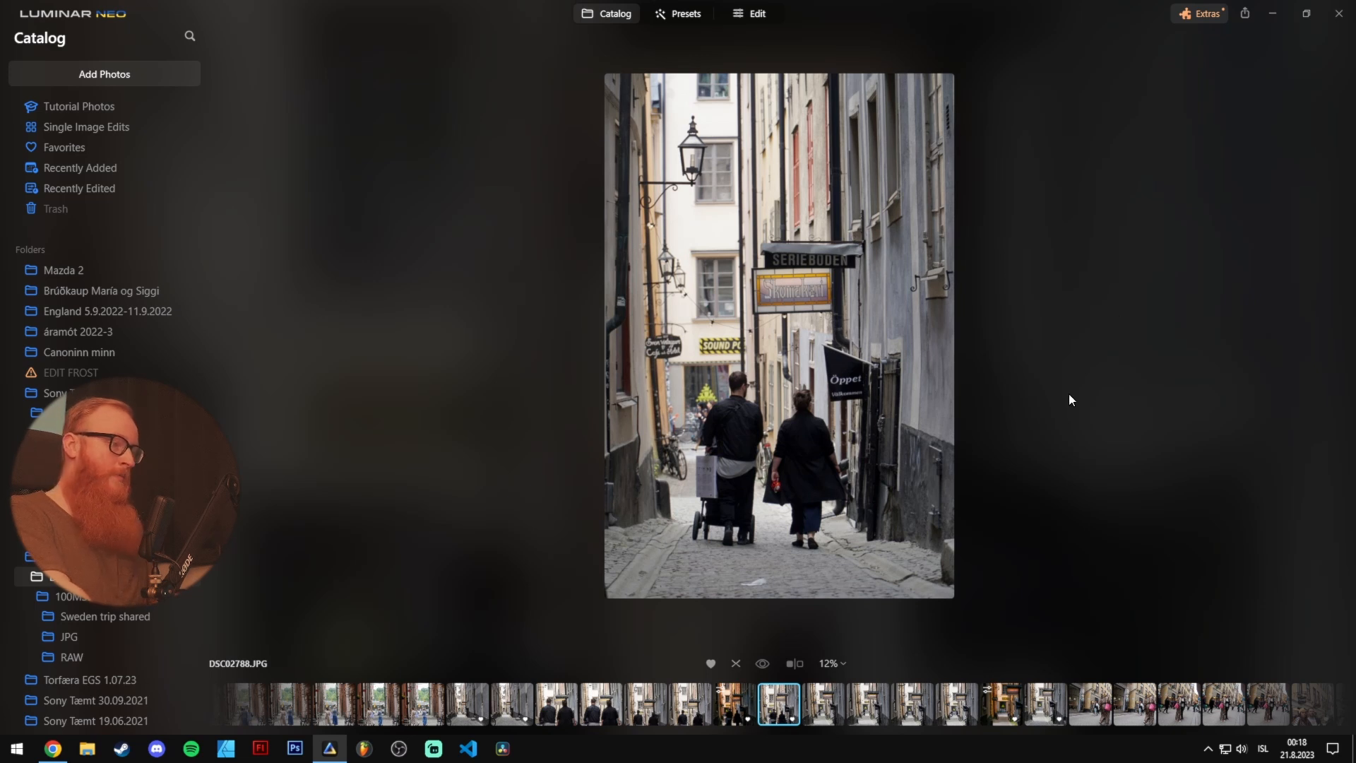
left_click(754, 13)
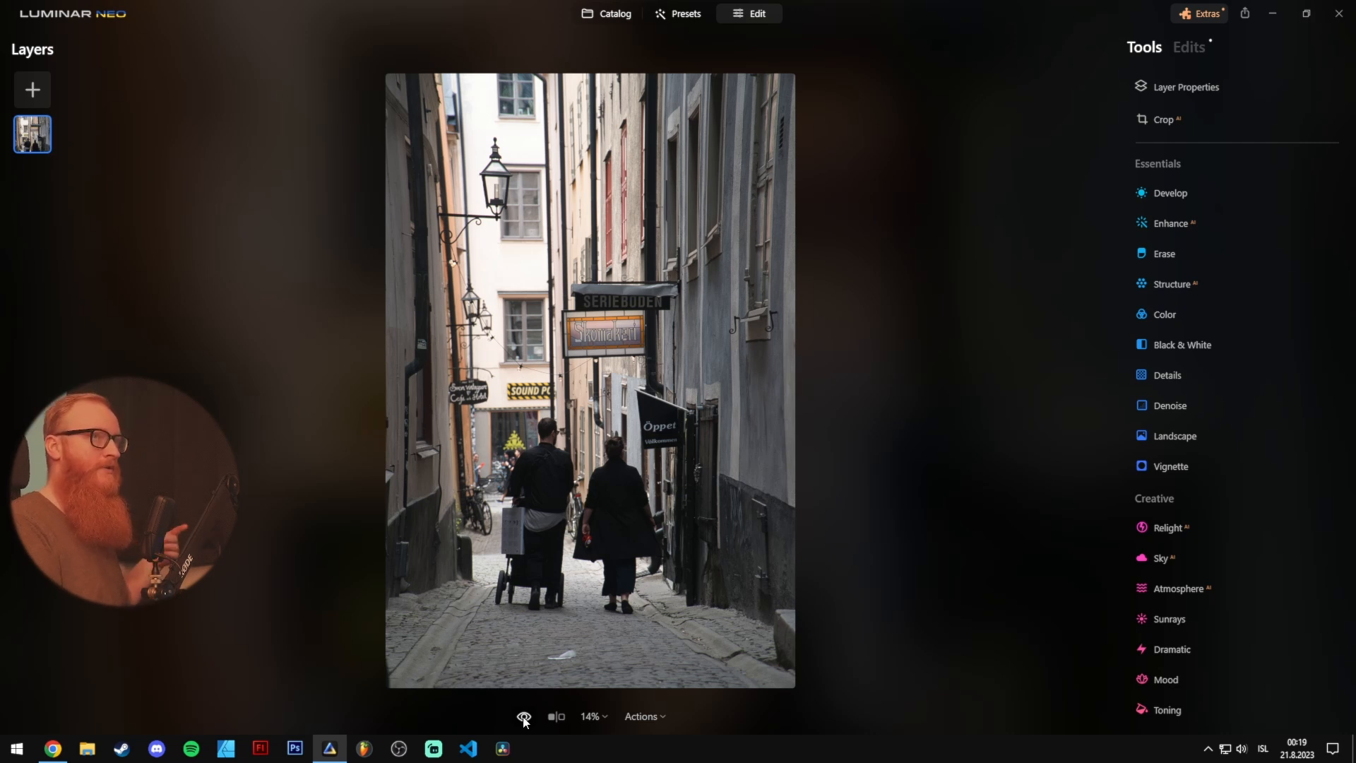
Expand Glow (Orton Effect, amount 20) and compare against the original in split view
left_click(1189, 47)
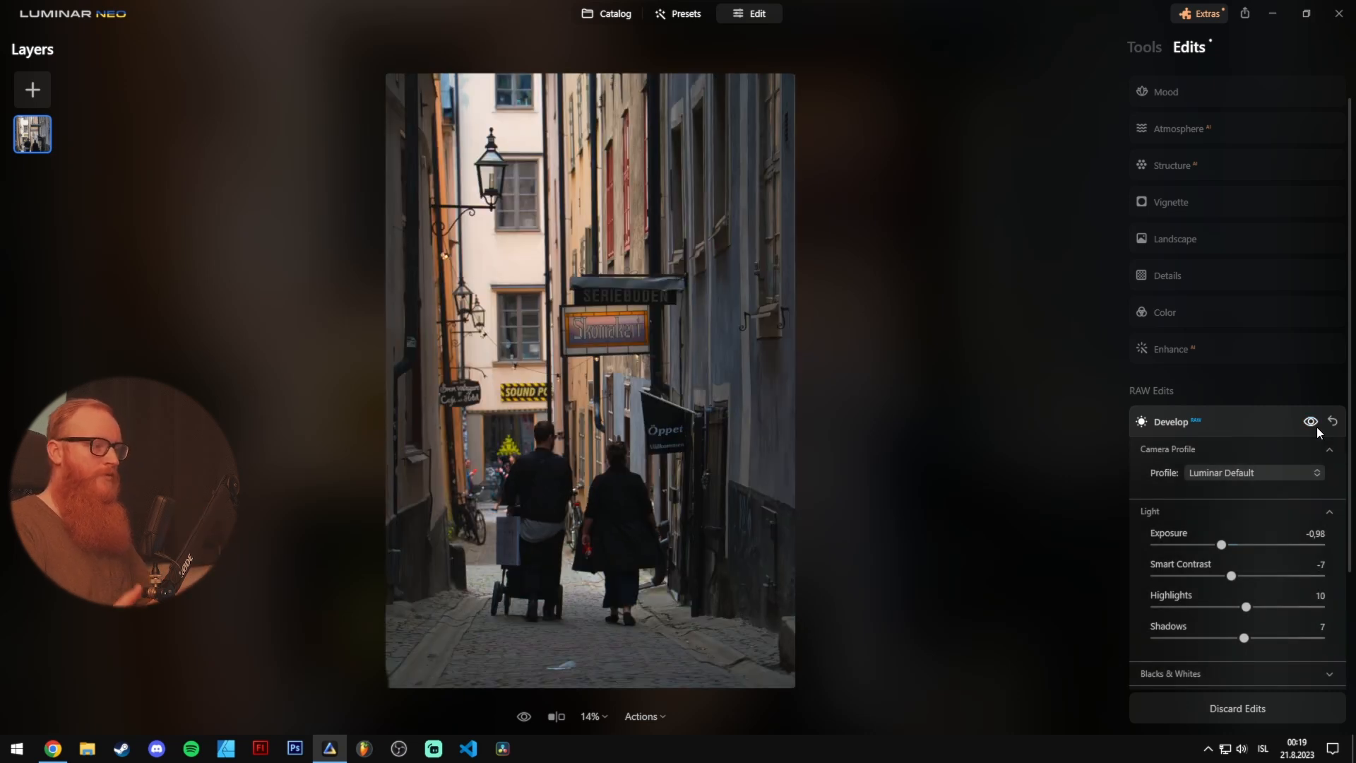
mouse_move(1310, 422)
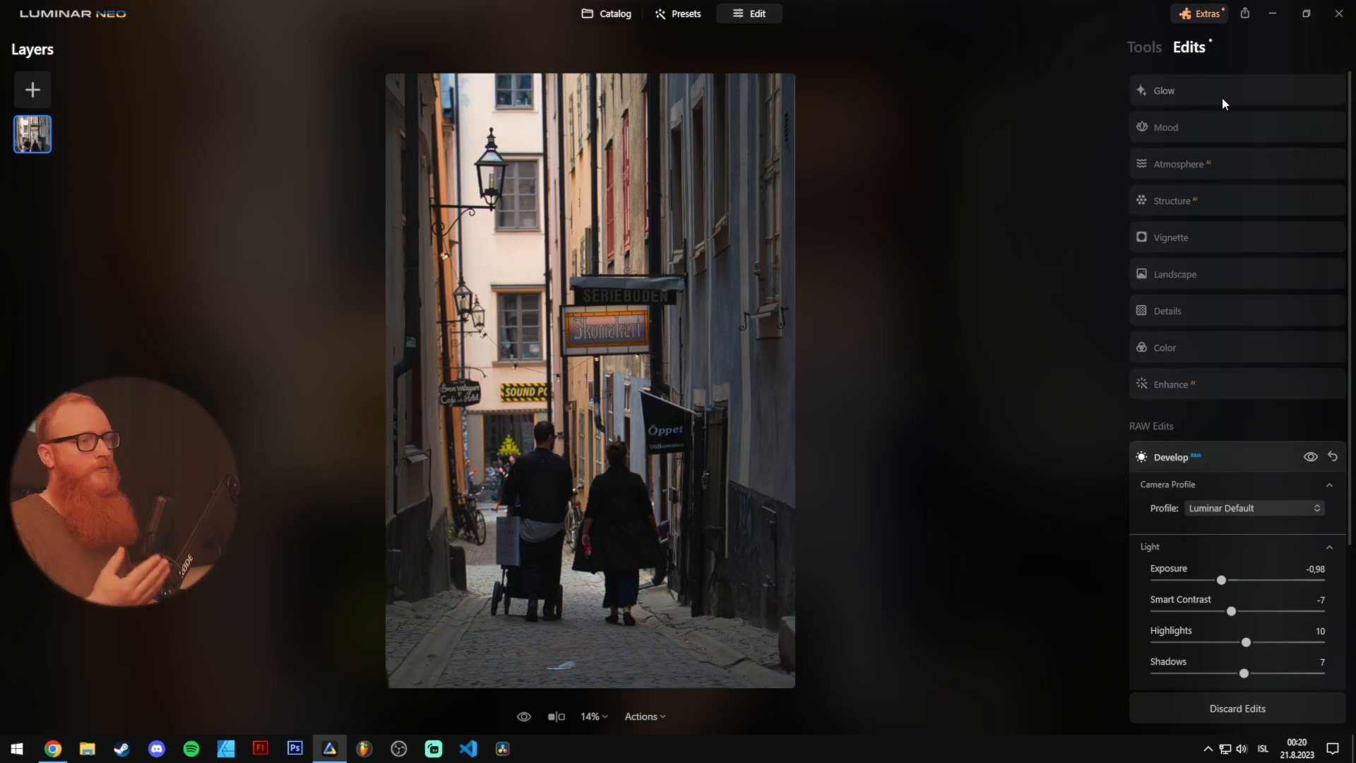
mouse_move(1221, 89)
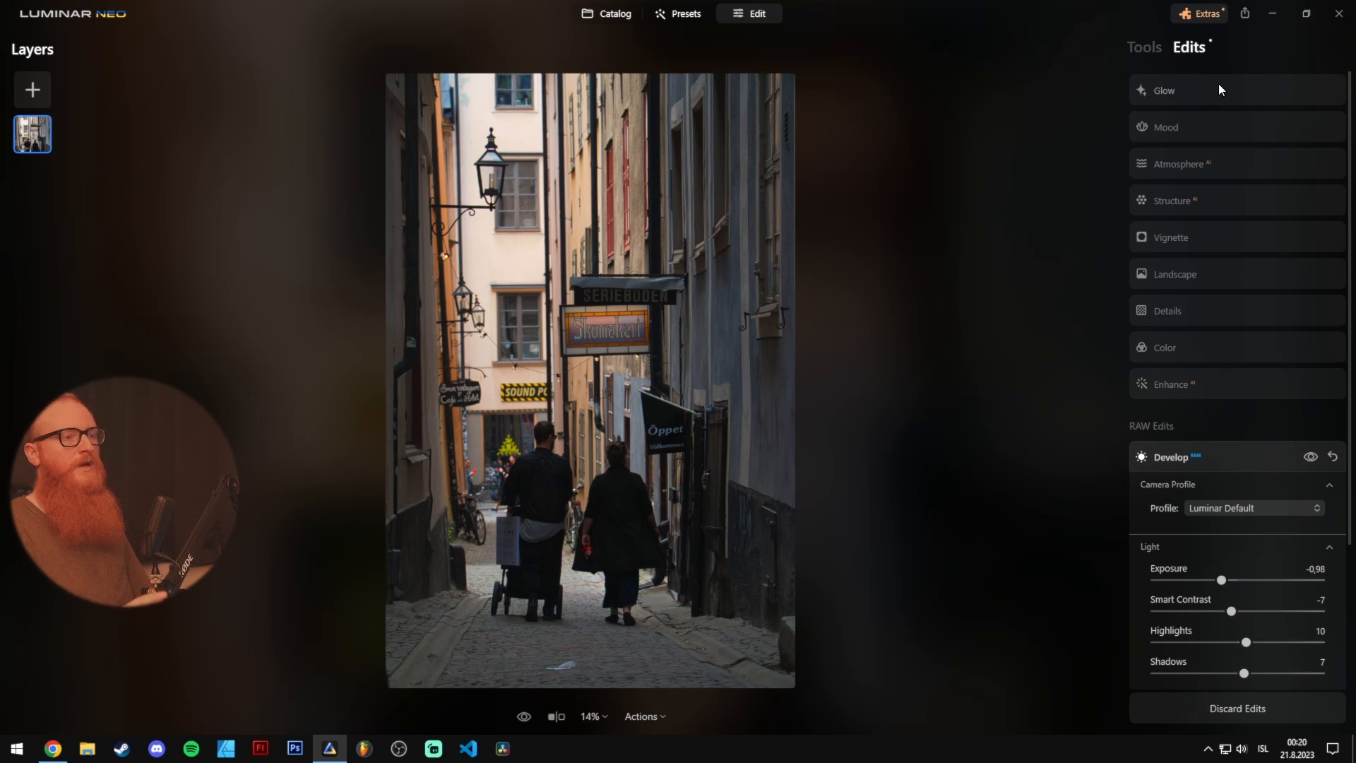
left_click(1164, 90)
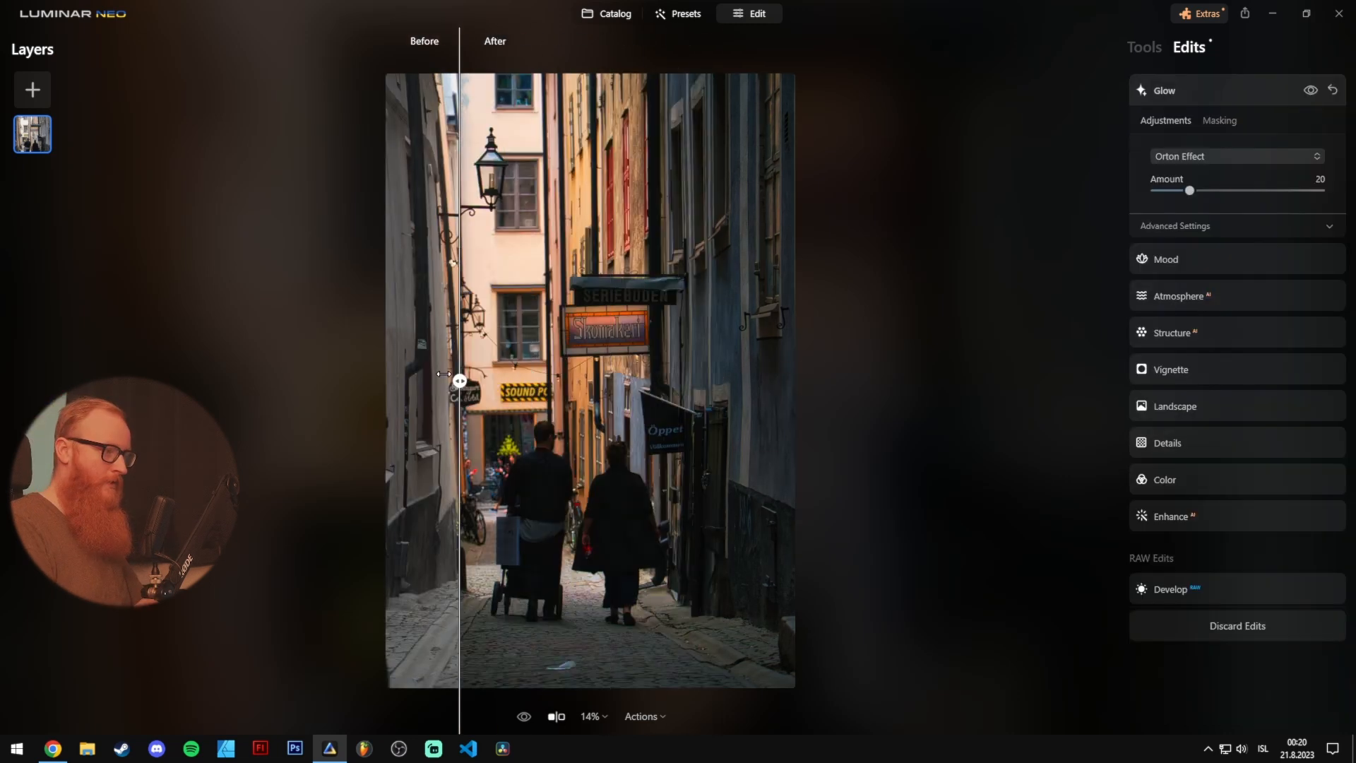
left_click_drag(458, 381, 721, 380)
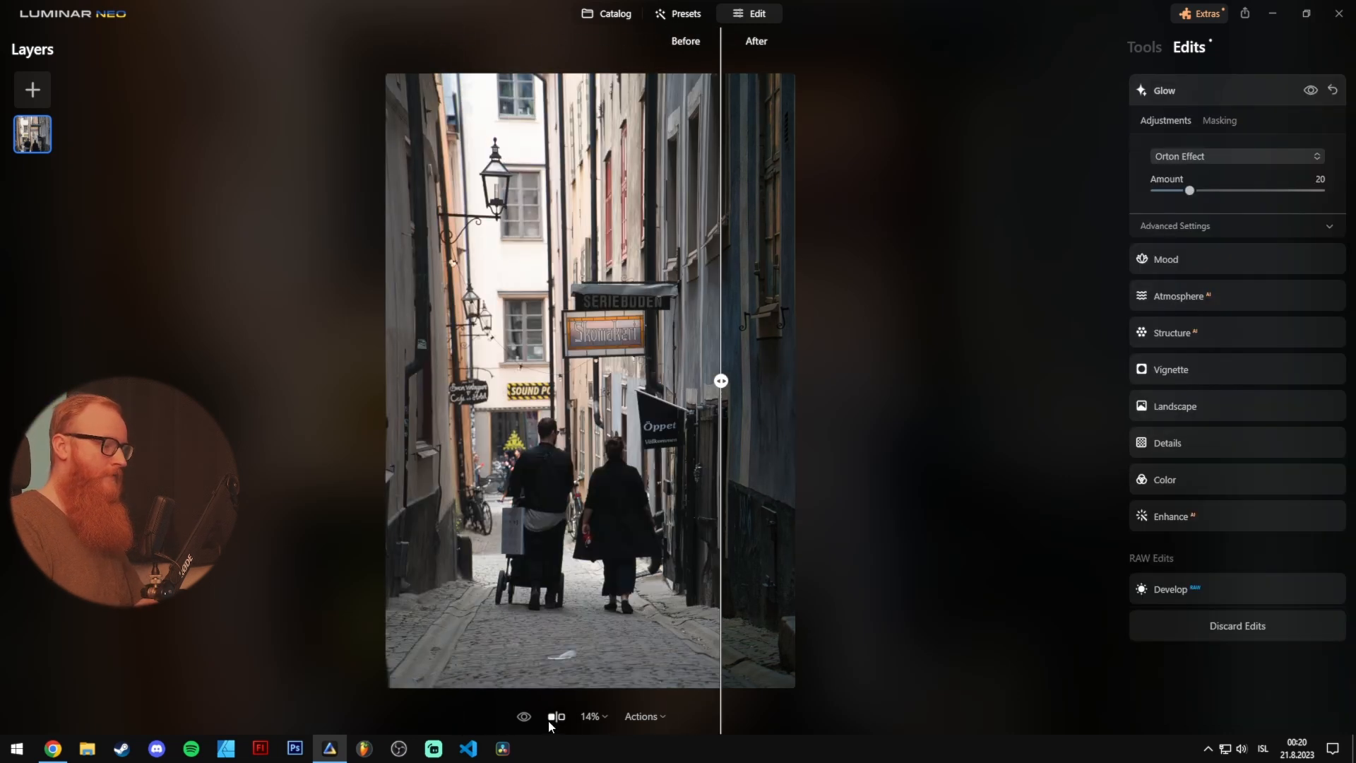
left_click(524, 716)
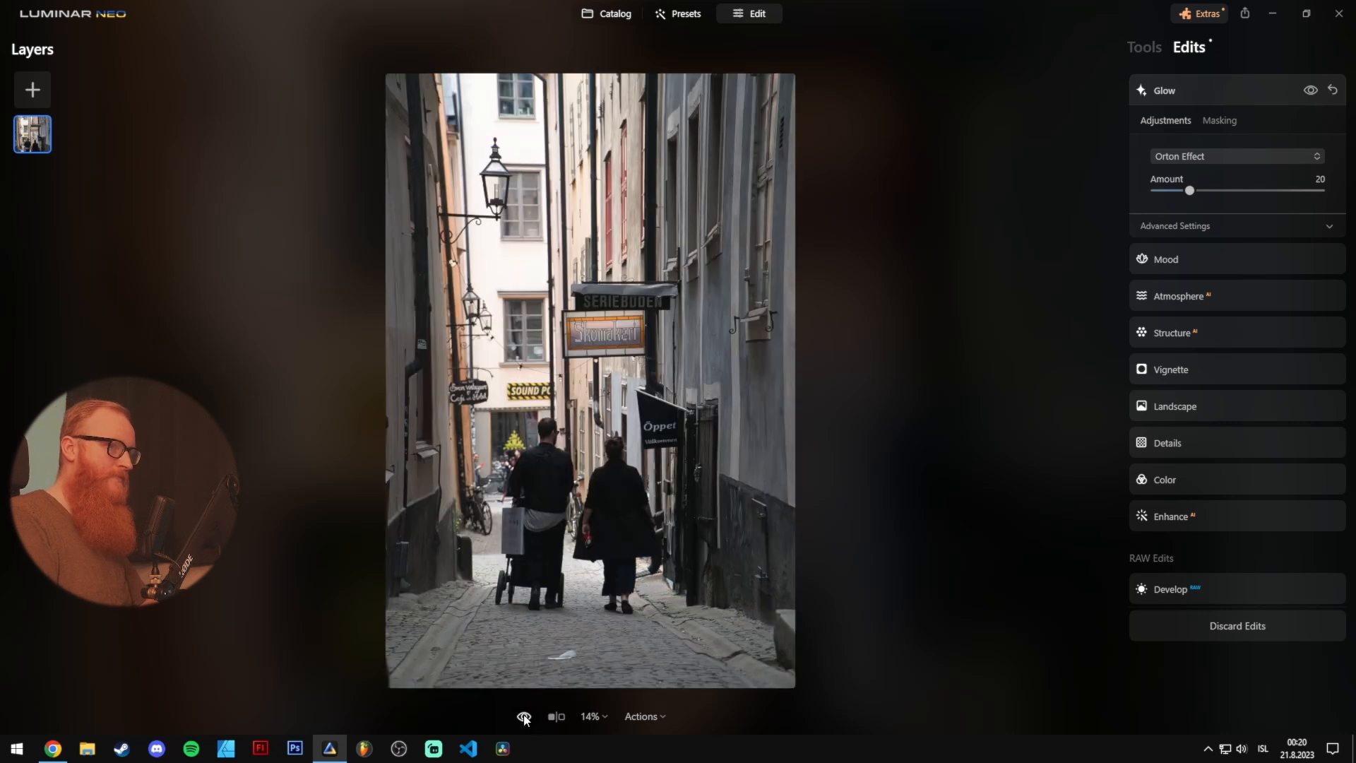
left_click(524, 717)
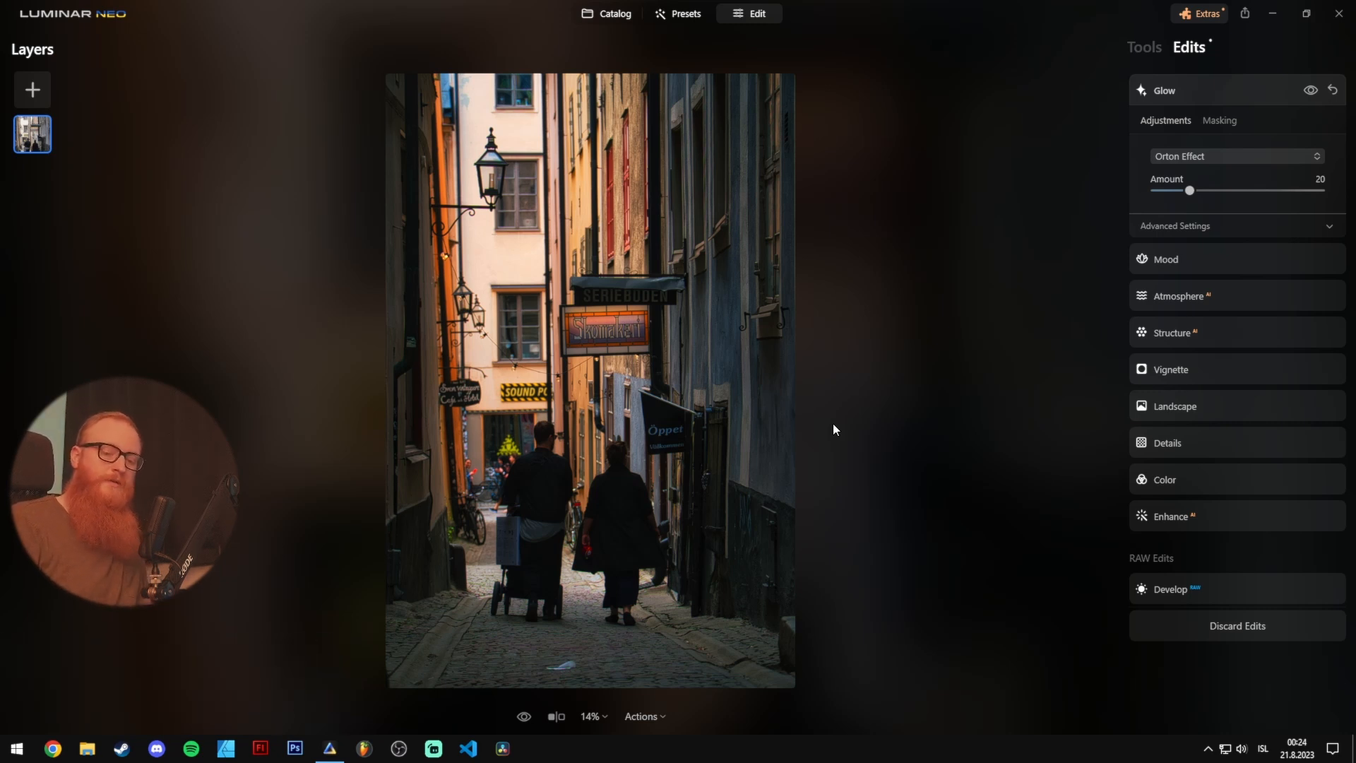
mouse_move(981, 117)
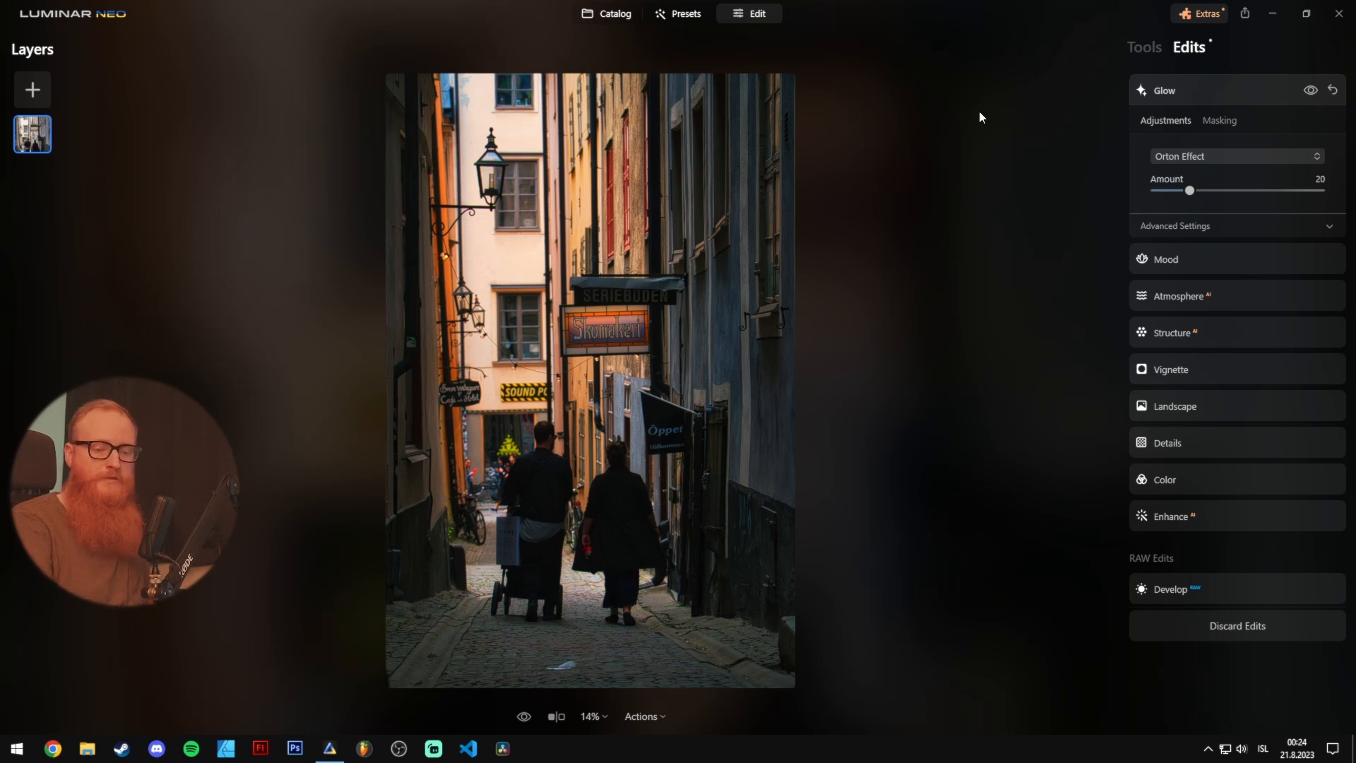